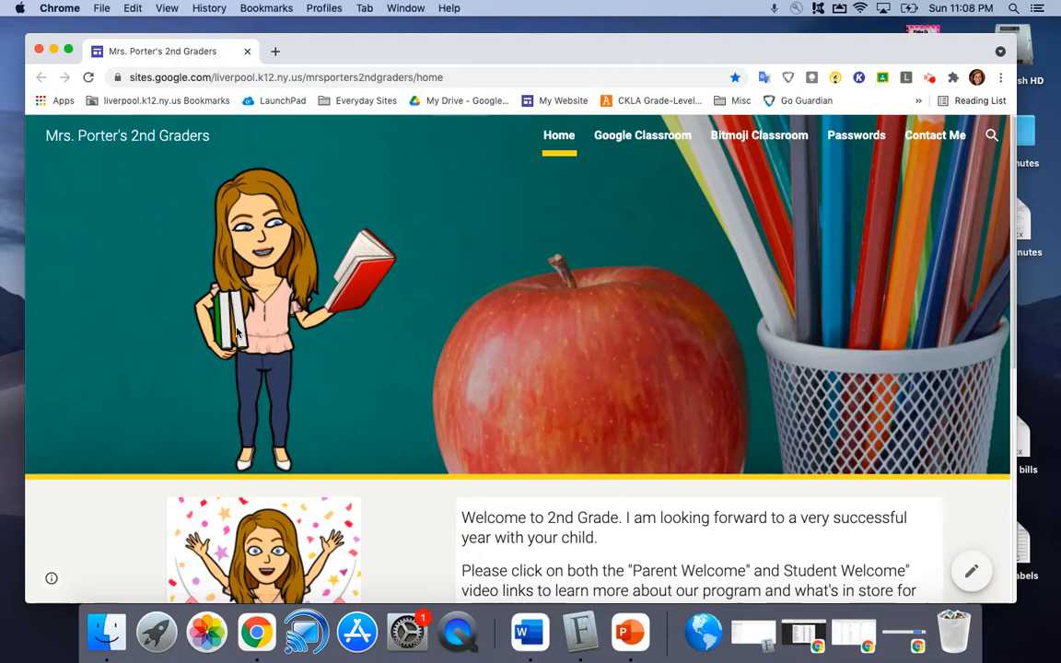
Follow the site's Google Classroom navigation link to the class stream in a new tab.
left_click(641, 134)
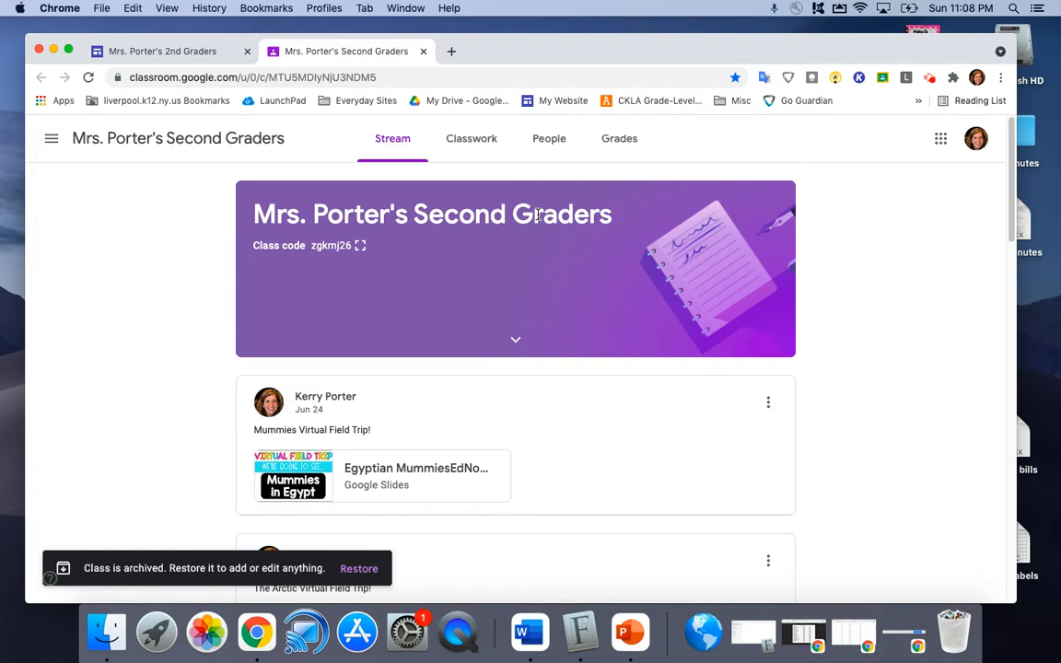
Look through the Classwork daily task posts, then bring the class site tab back.
left_click(549, 138)
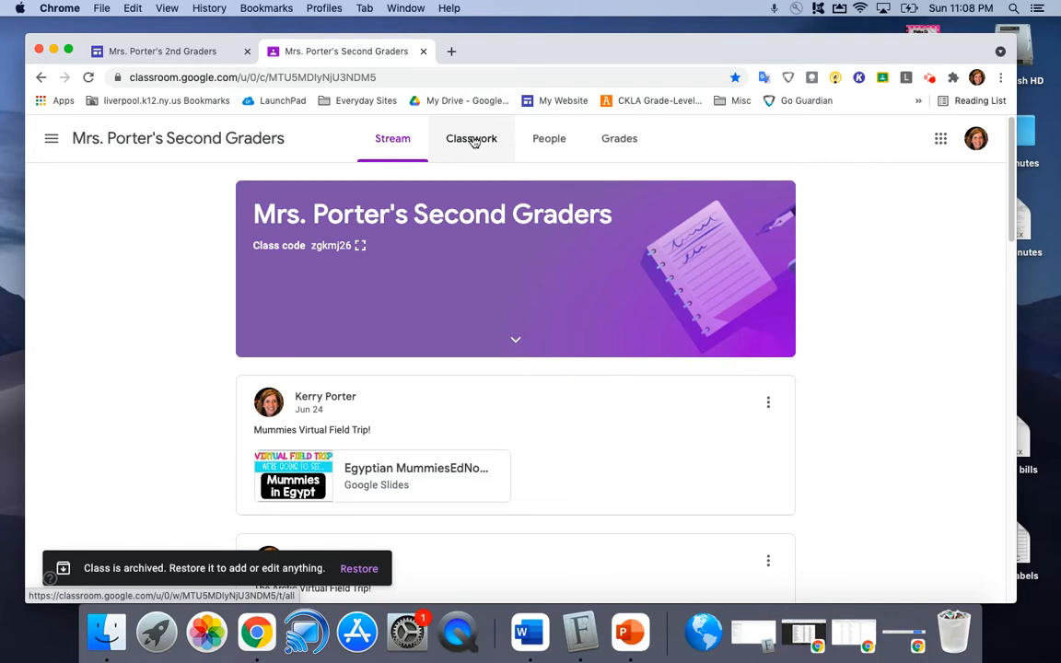
left_click(471, 138)
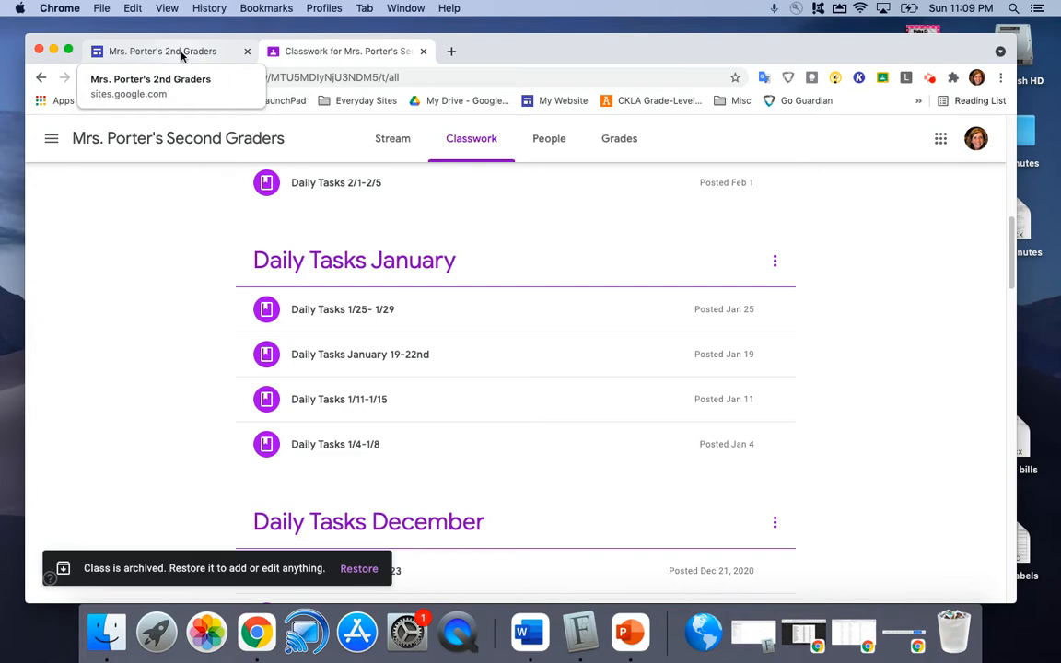
left_click(162, 52)
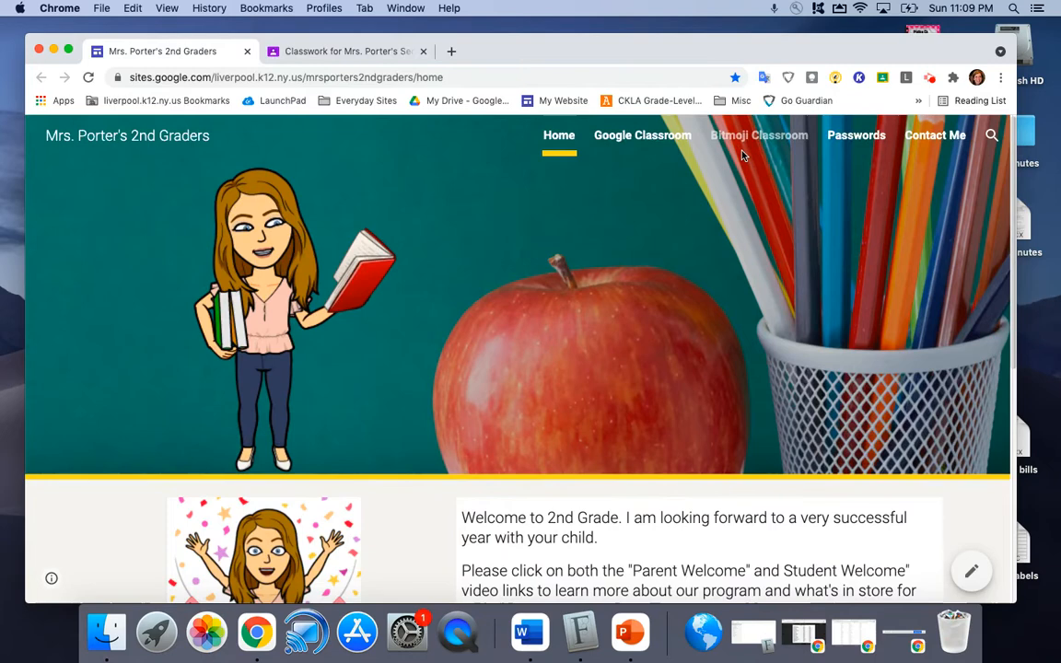
Launch the Bitmoji Classroom presentation from the site navigation.
left_click(760, 134)
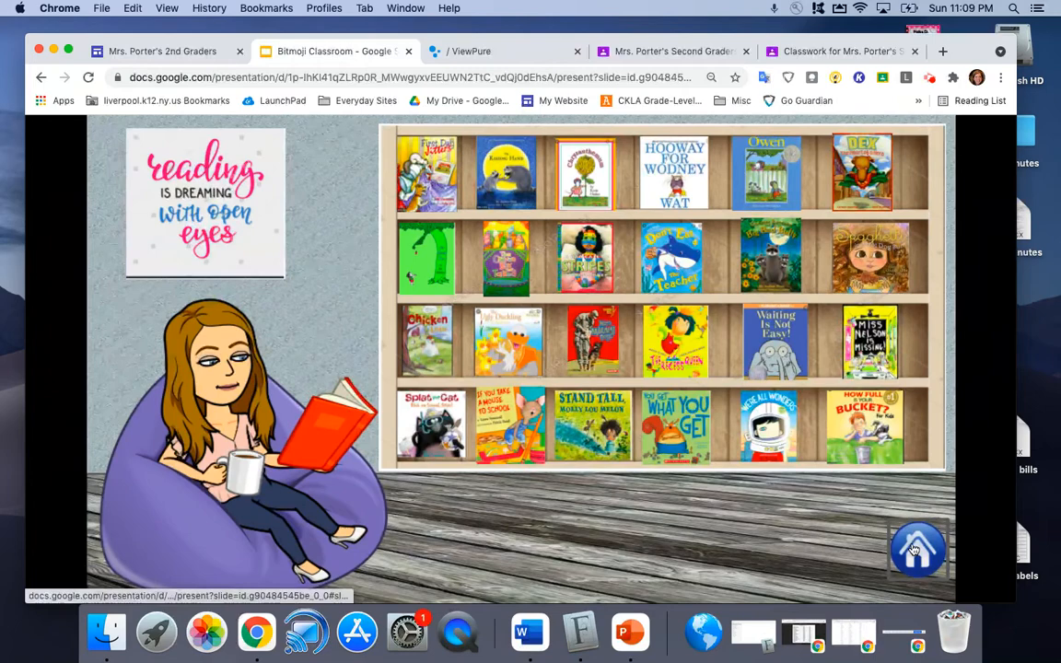
Reach the passwords presentation with its grid of linked student names.
left_click(917, 549)
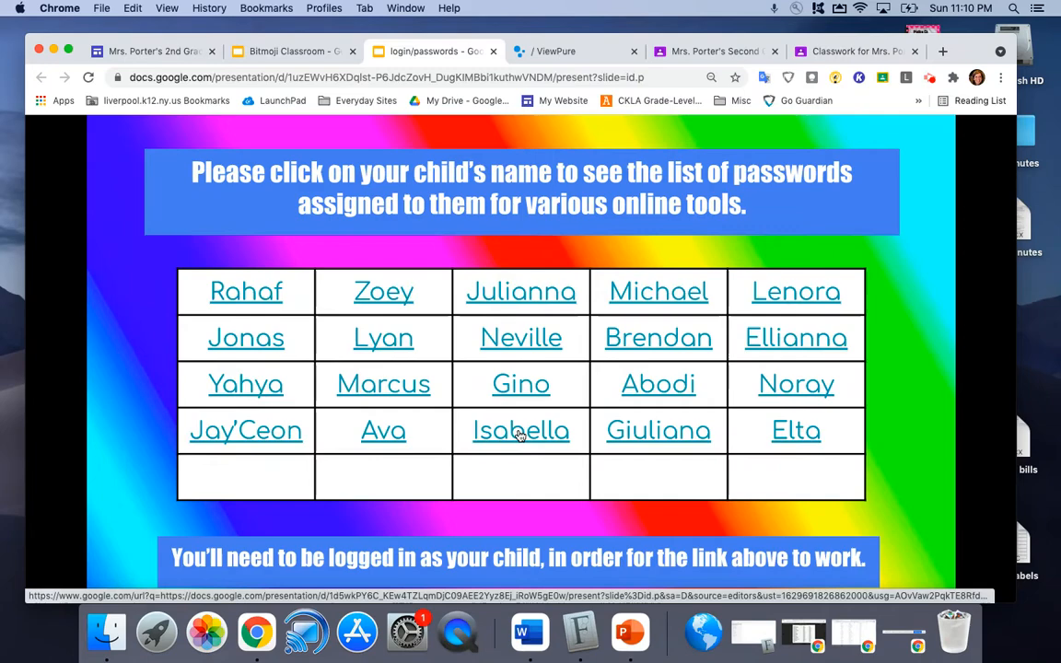
View one student's login slide, then return via the Bitmoji tab to the site.
left_click(520, 431)
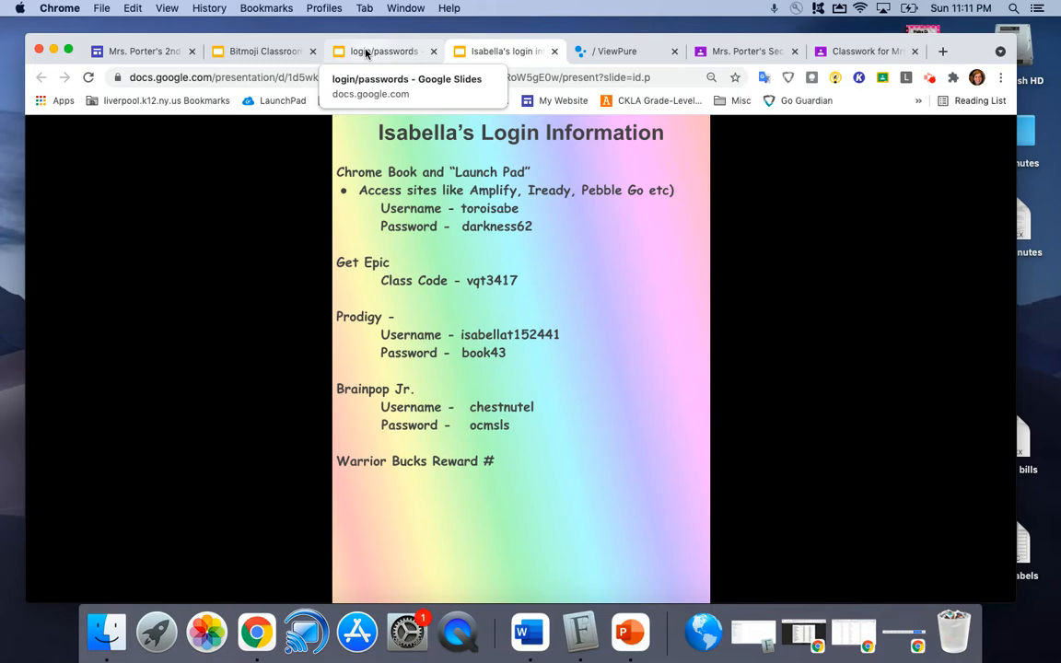
left_click(144, 51)
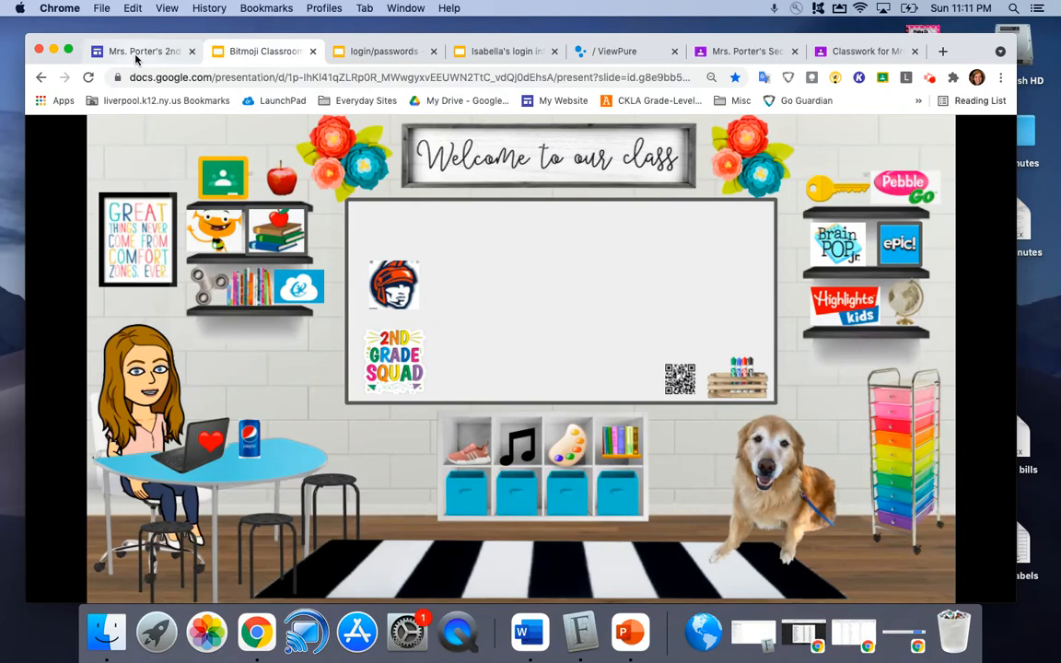
left_click(138, 52)
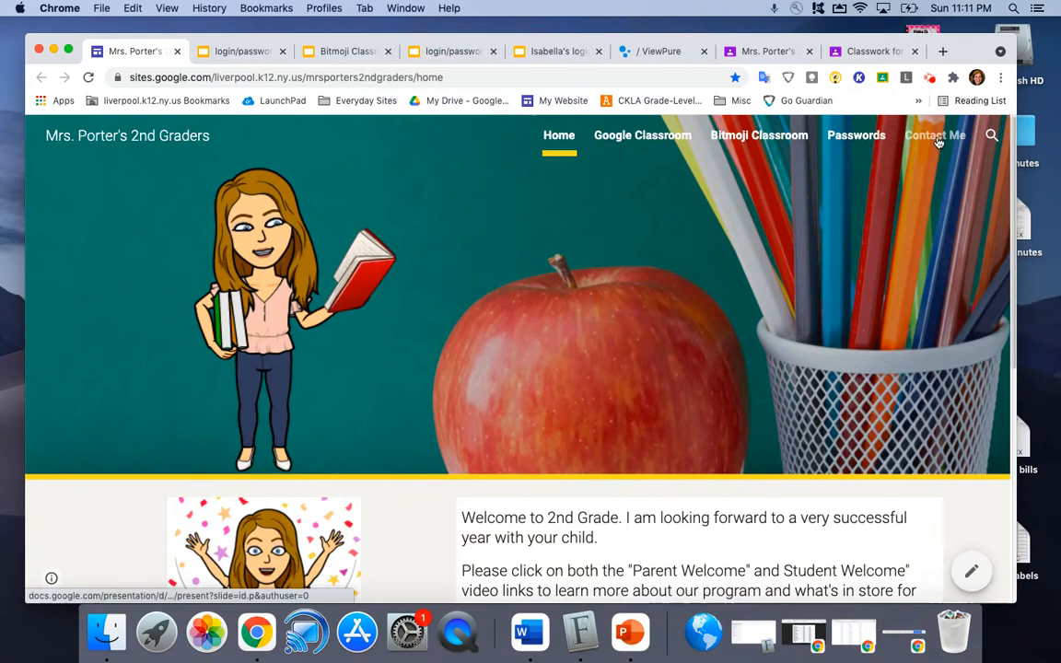
View the Ways to Contact Me slide listing Parent Square, email and phone.
left_click(936, 136)
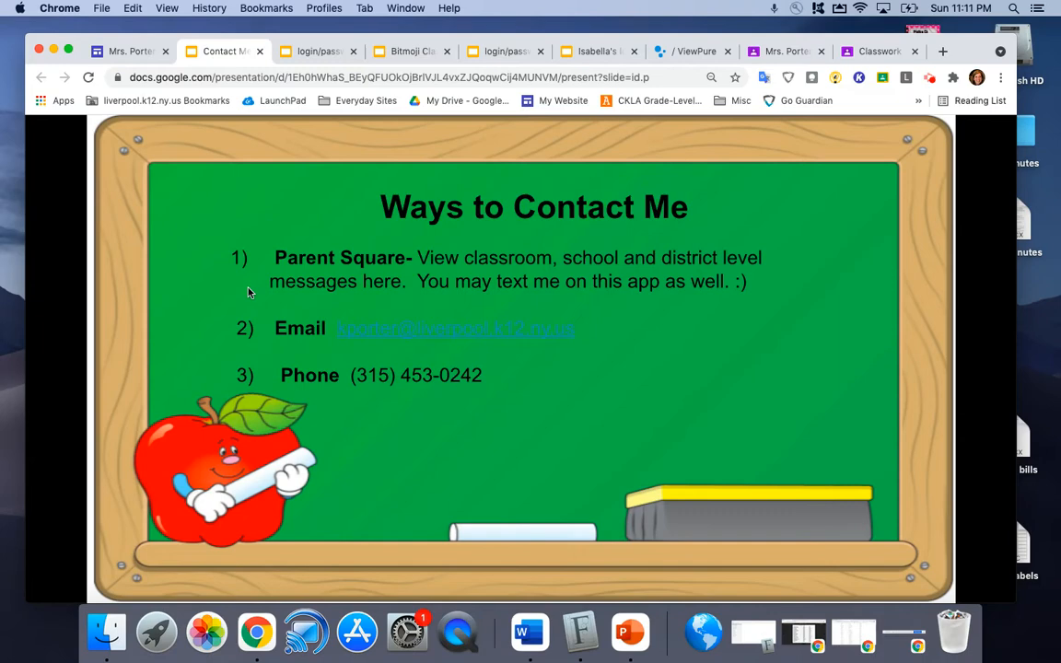
mouse_move(538, 423)
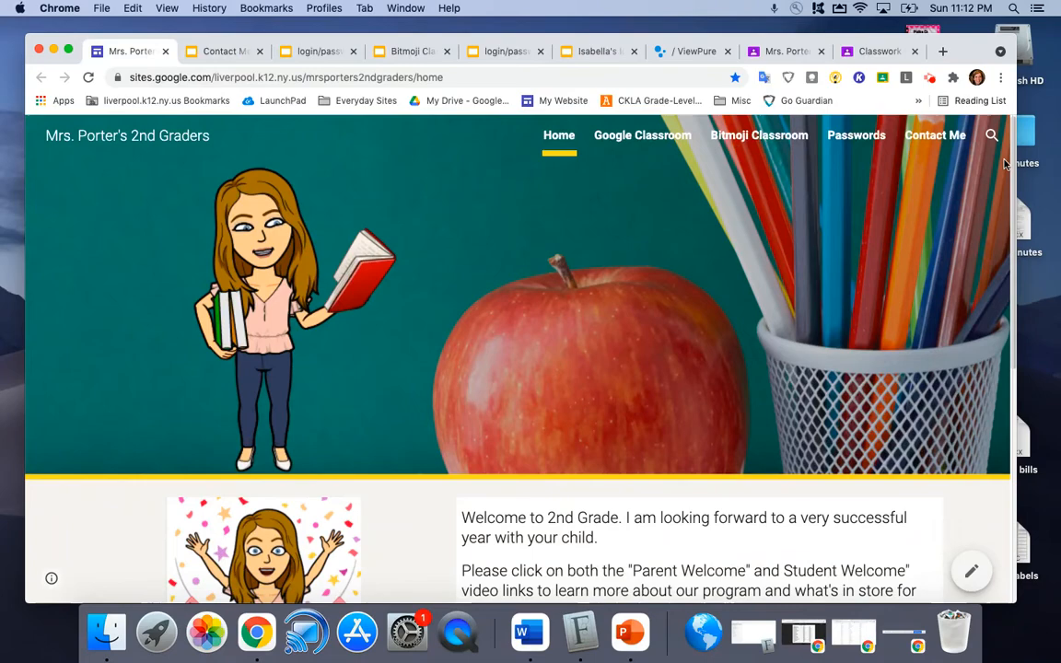
Find the September Documents section and open its Welcome Letter.
scroll("down", 3)
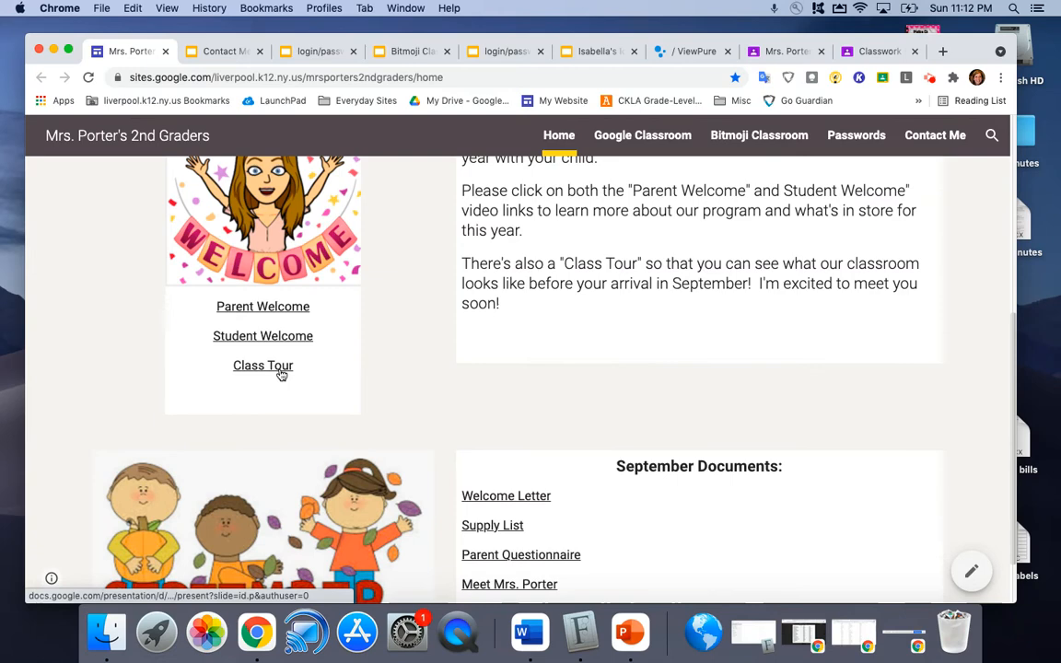
scroll("down", 3)
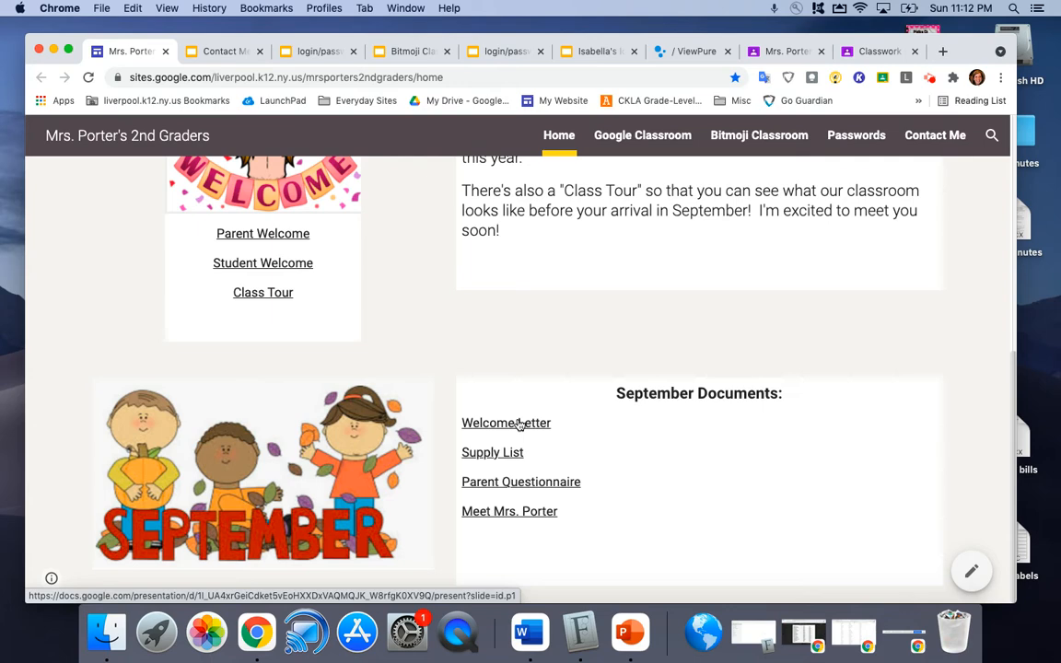
left_click(504, 422)
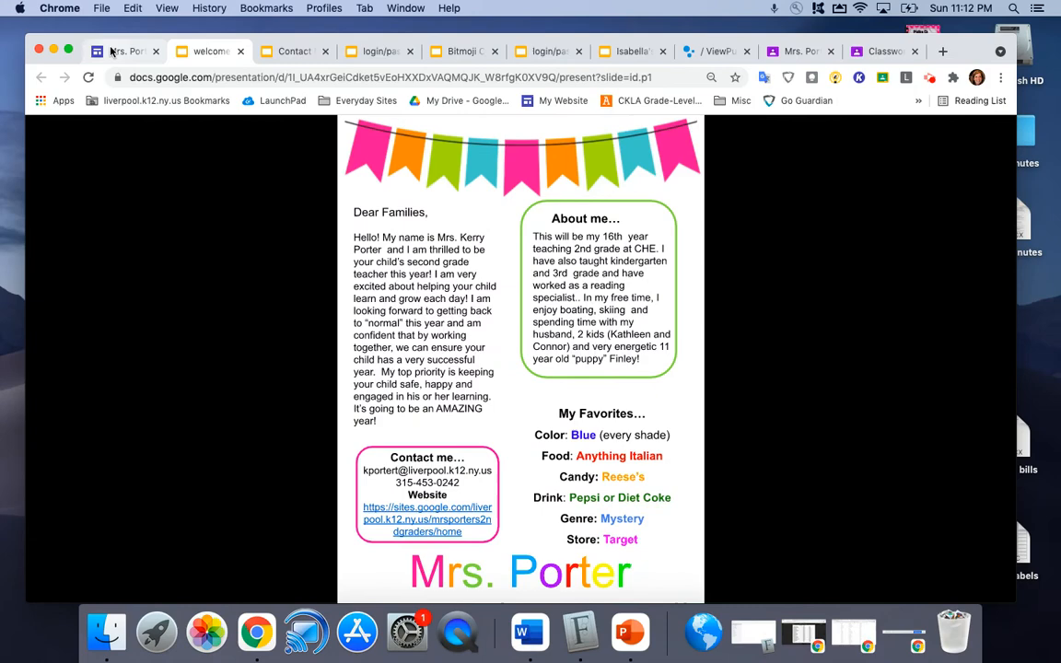
Return to the site and open the Parent Questionnaire Student Information form.
left_click(199, 51)
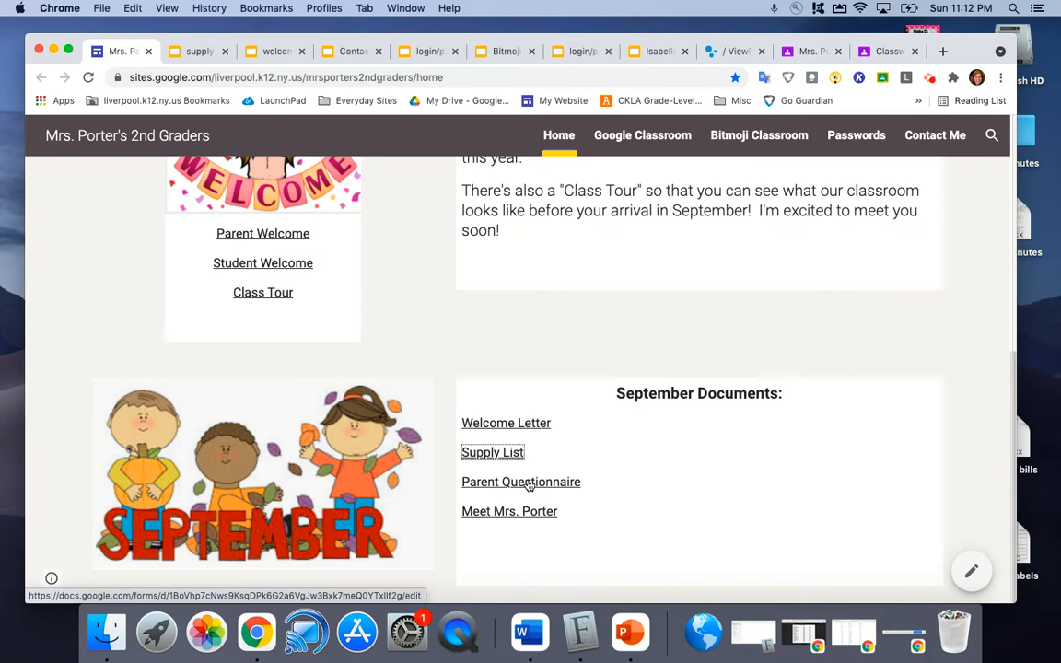
left_click(520, 483)
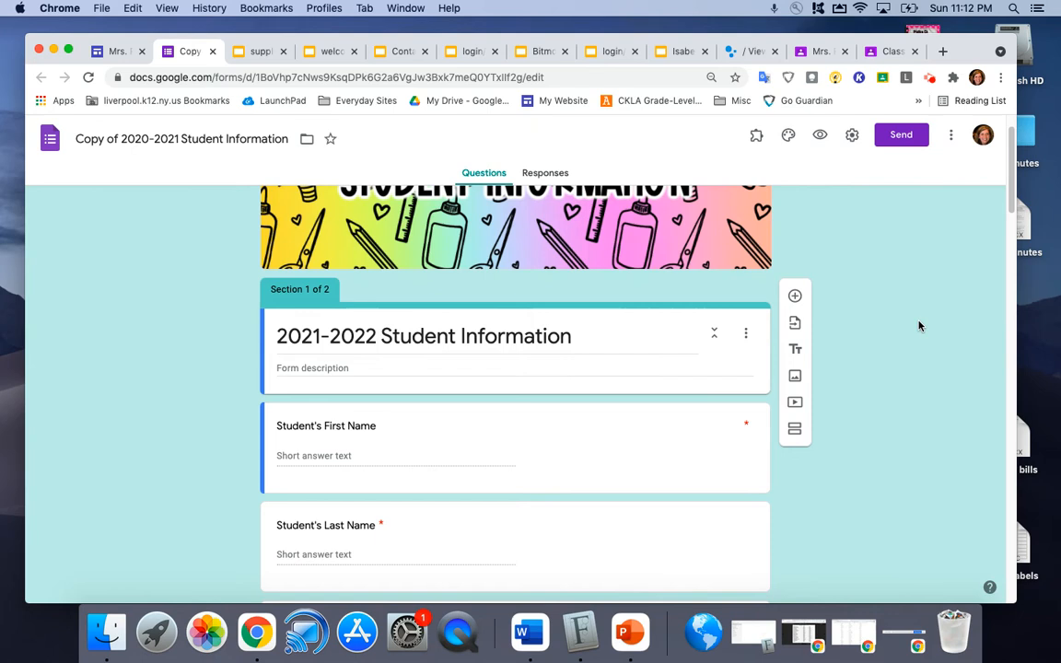
Check the form's Send options with 'kporter', then open the Meet Mrs. Porter slides.
left_click(899, 134)
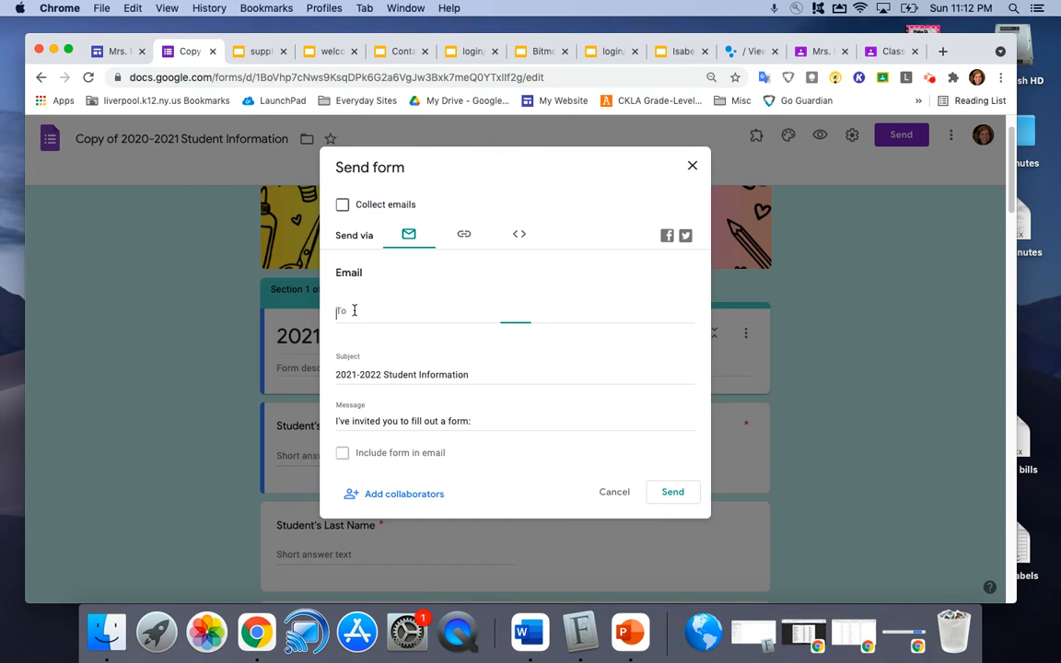
type("kporter")
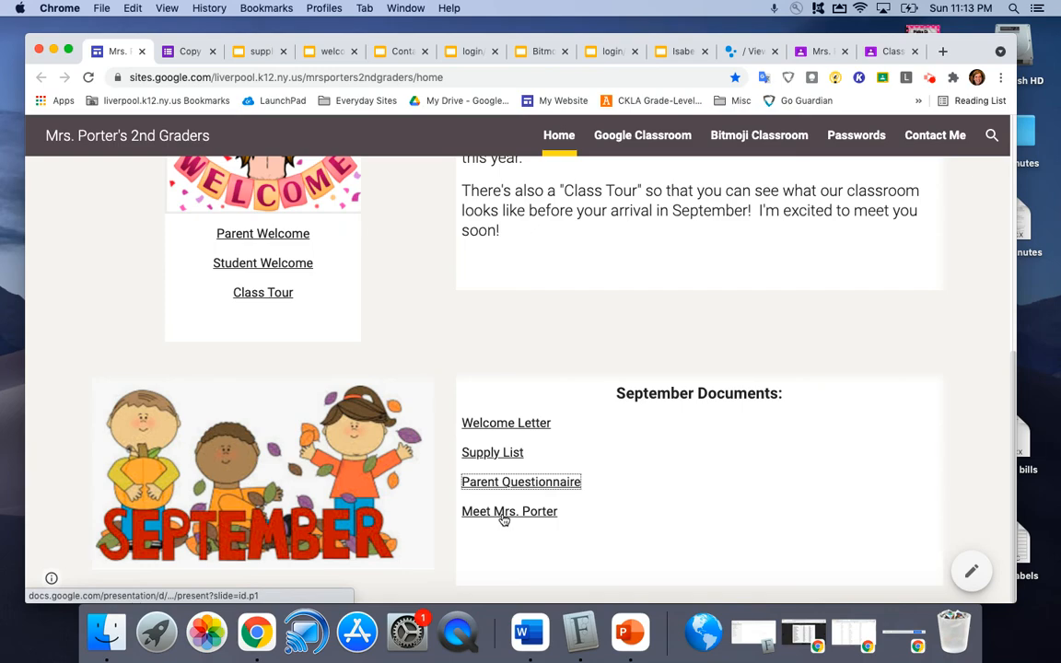
left_click(509, 512)
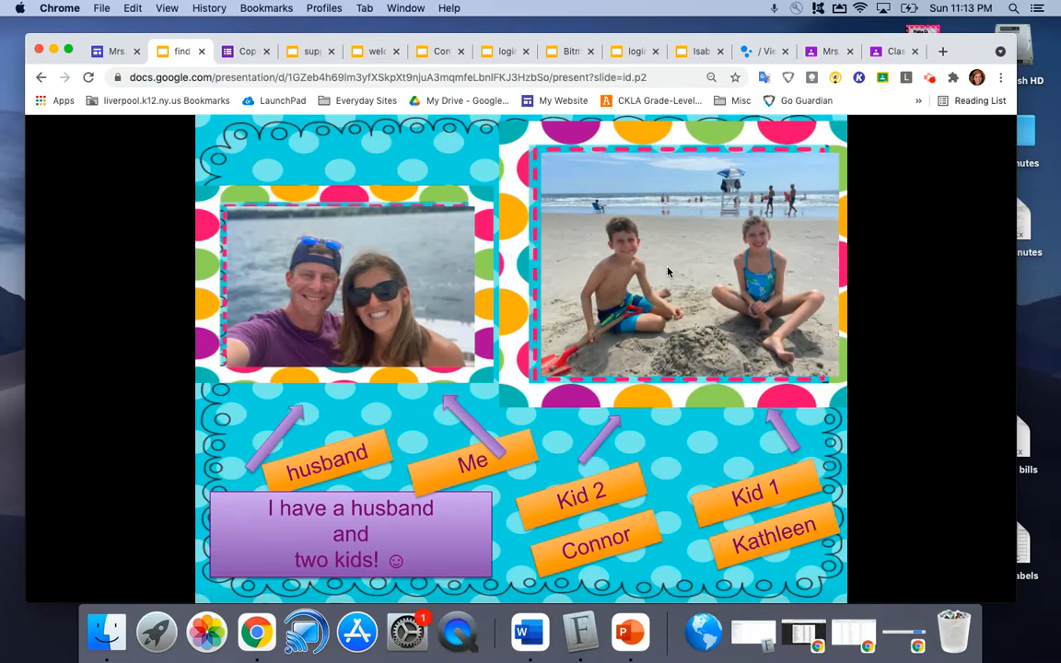